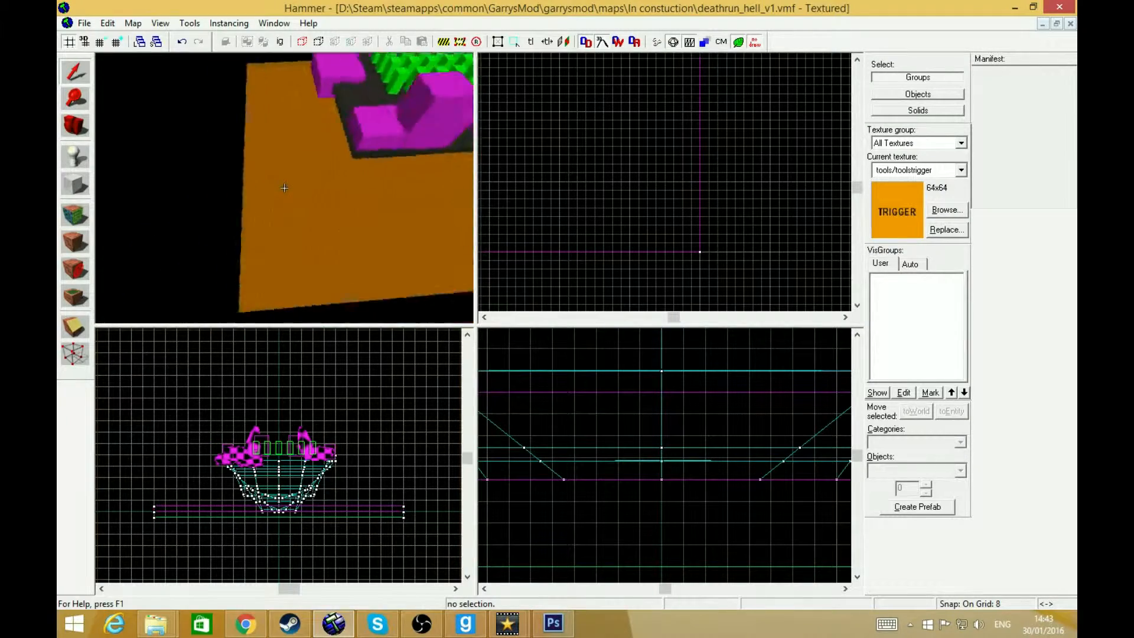
- Switch to the Block tool to draw the 1424×1424×776 enclosing box
{"action": "left_click", "coordinate": [75, 185]}
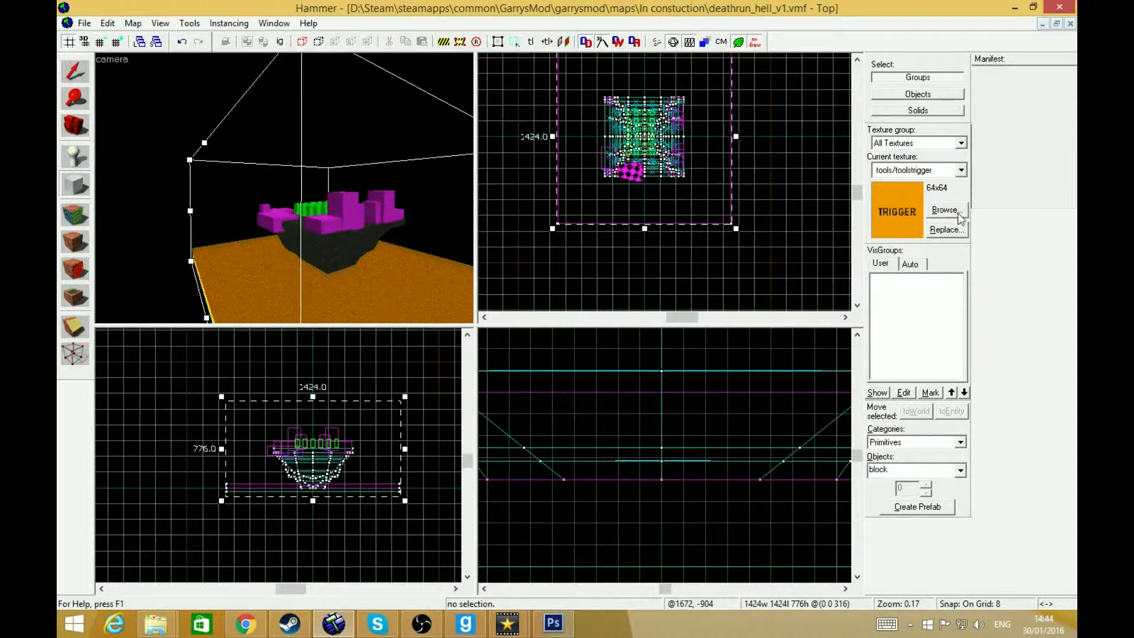
- Browse the textures and pick tools/toolsskybox as the current texture
{"action": "left_click", "coordinate": [946, 209]}
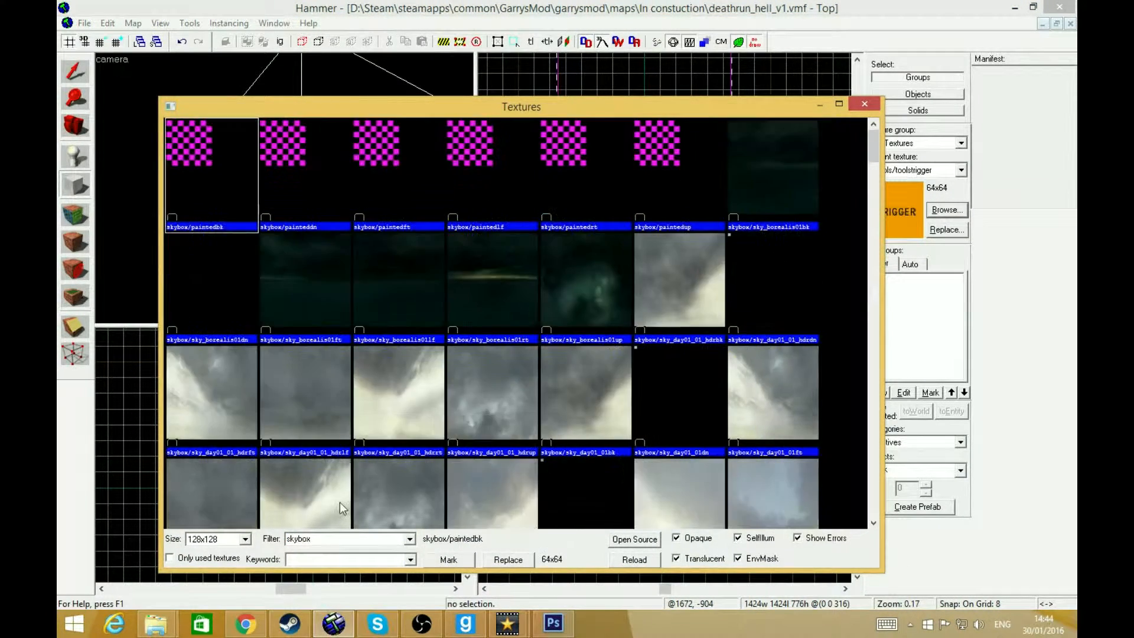
{"action": "scroll", "scroll_direction": "down", "scroll_amount": 3}
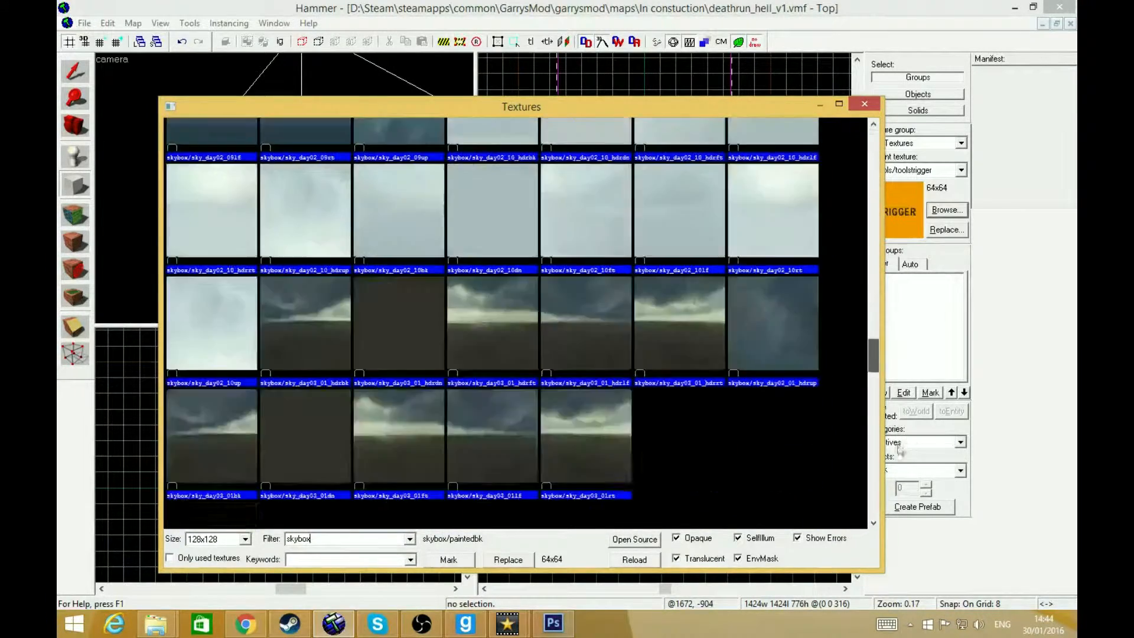
{"action": "scroll", "scroll_direction": "down", "scroll_amount": 3}
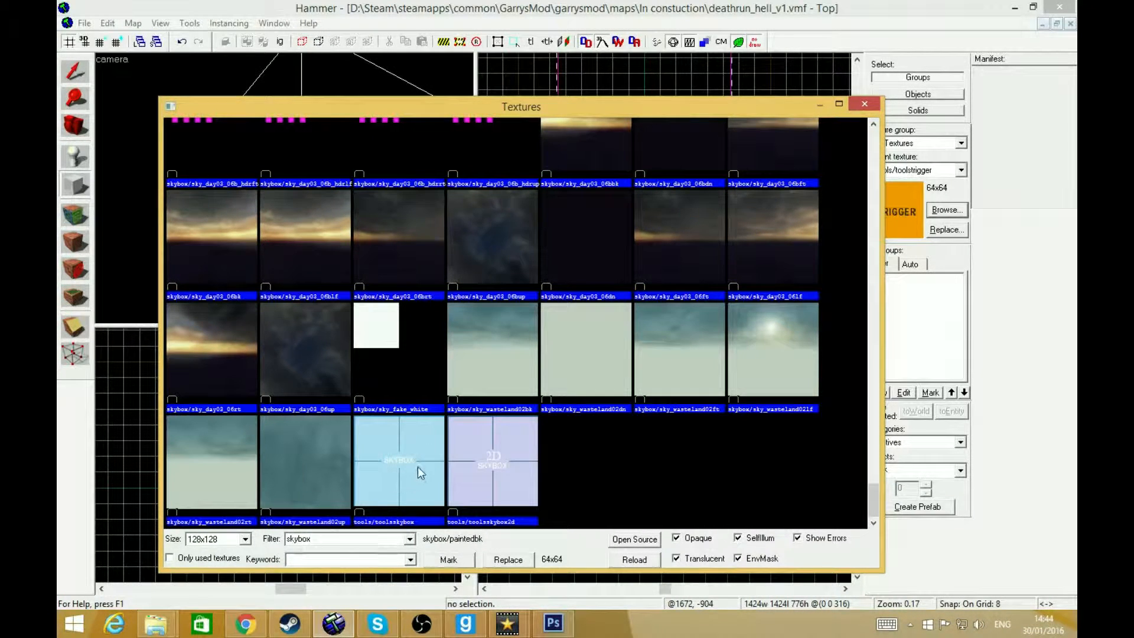
{"action": "left_click", "coordinate": [399, 463]}
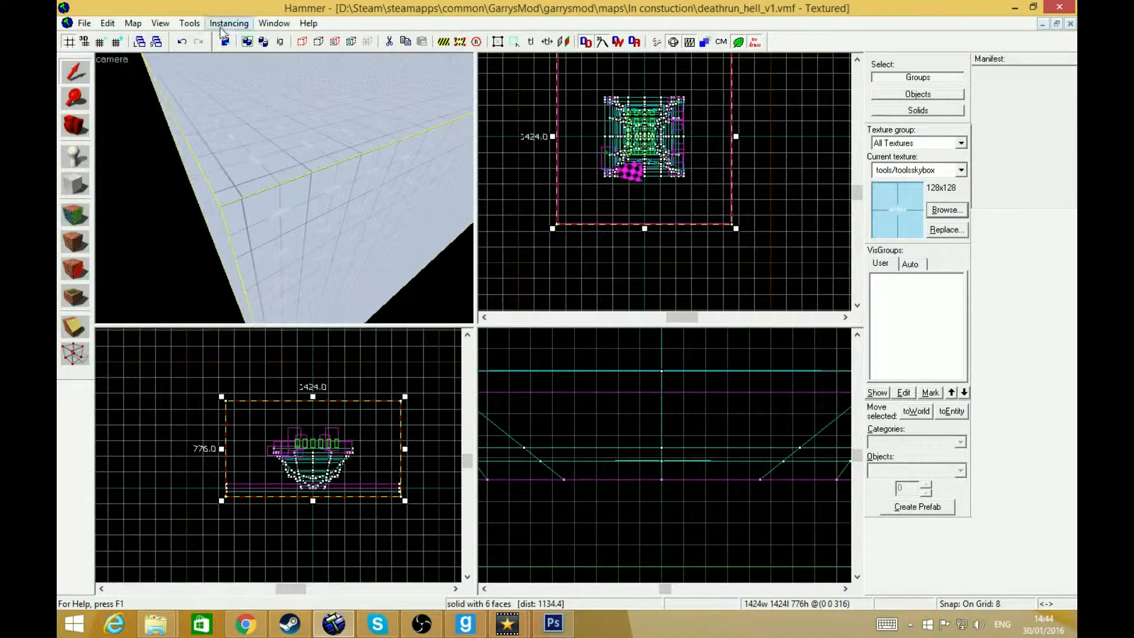
- Apply Make Hollow to the skybox block with thickness -32
{"action": "left_click", "coordinate": [189, 23]}
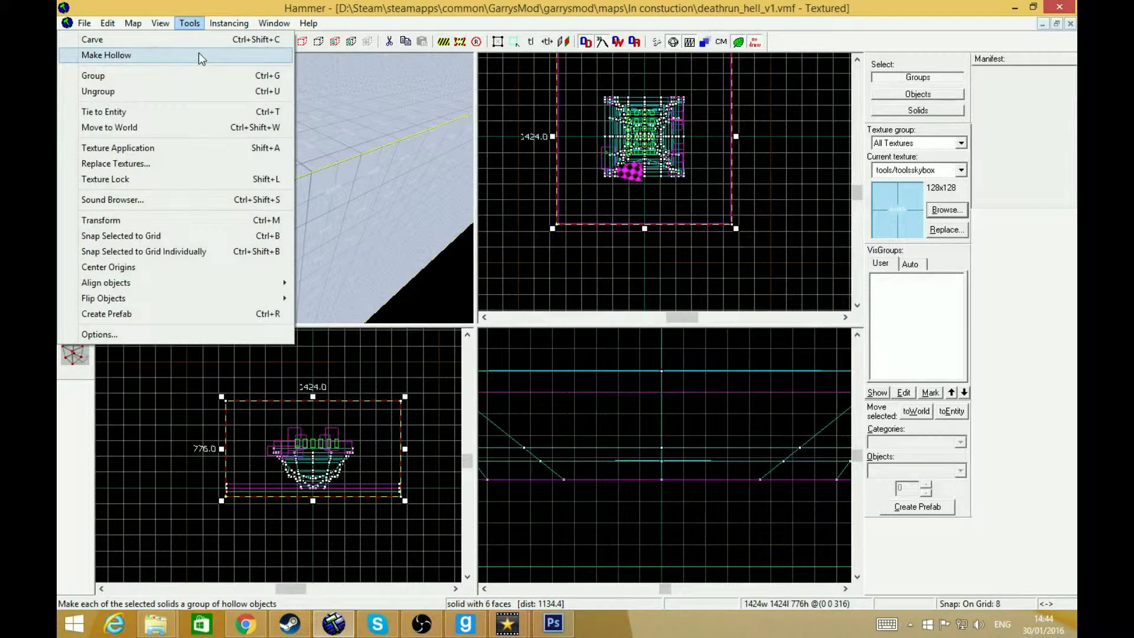
{"action": "left_click", "coordinate": [106, 55]}
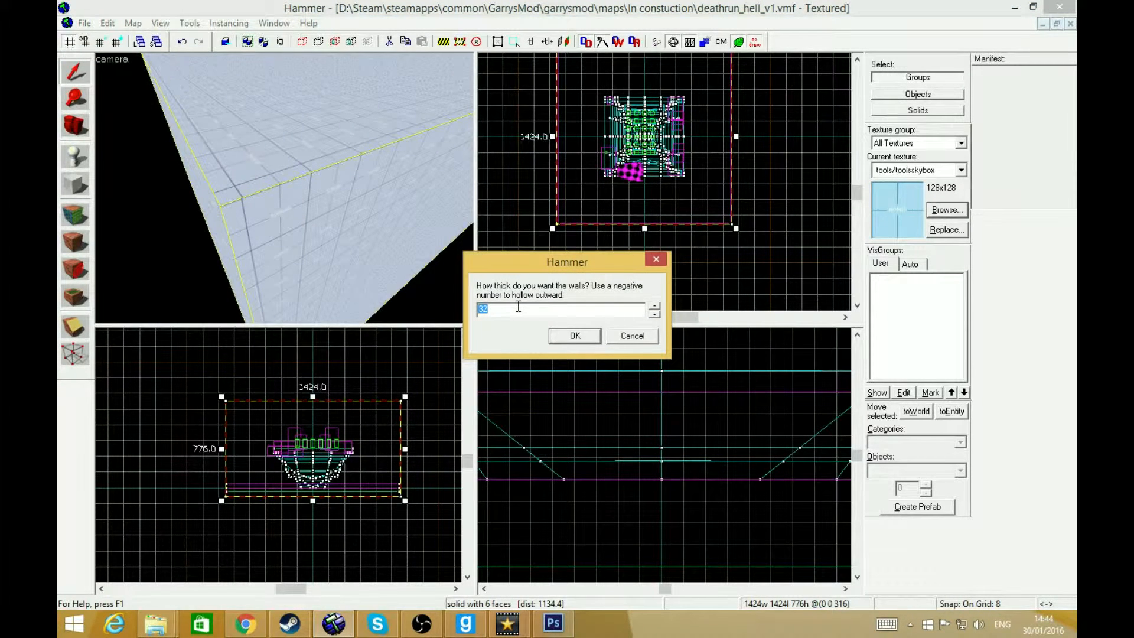
{"action": "type", "text": "-32"}
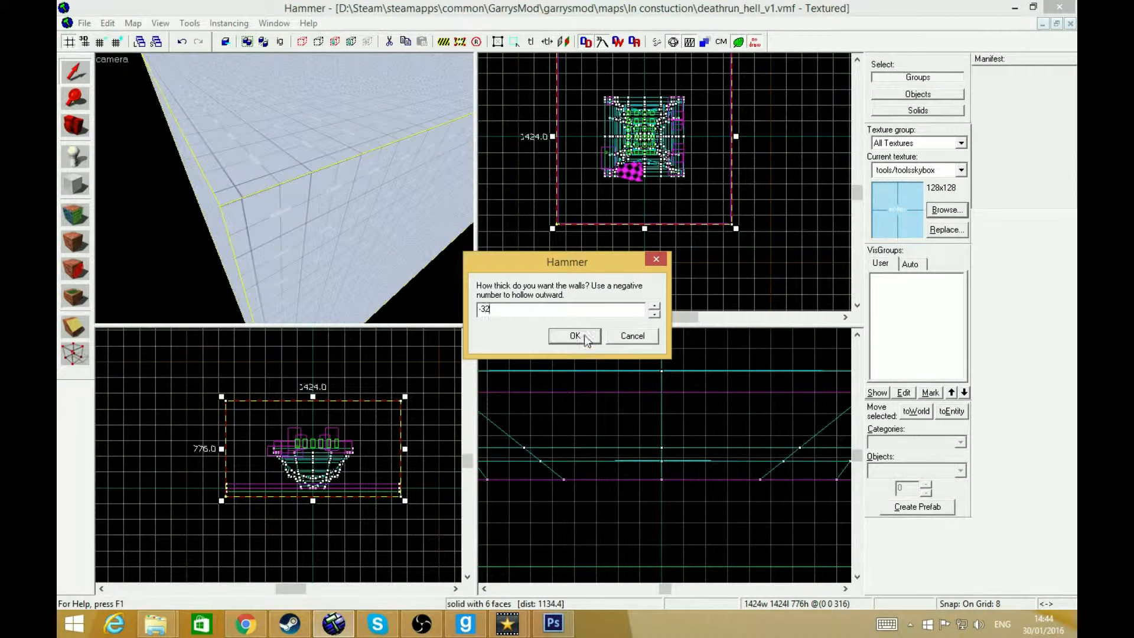
{"action": "left_click", "coordinate": [574, 335]}
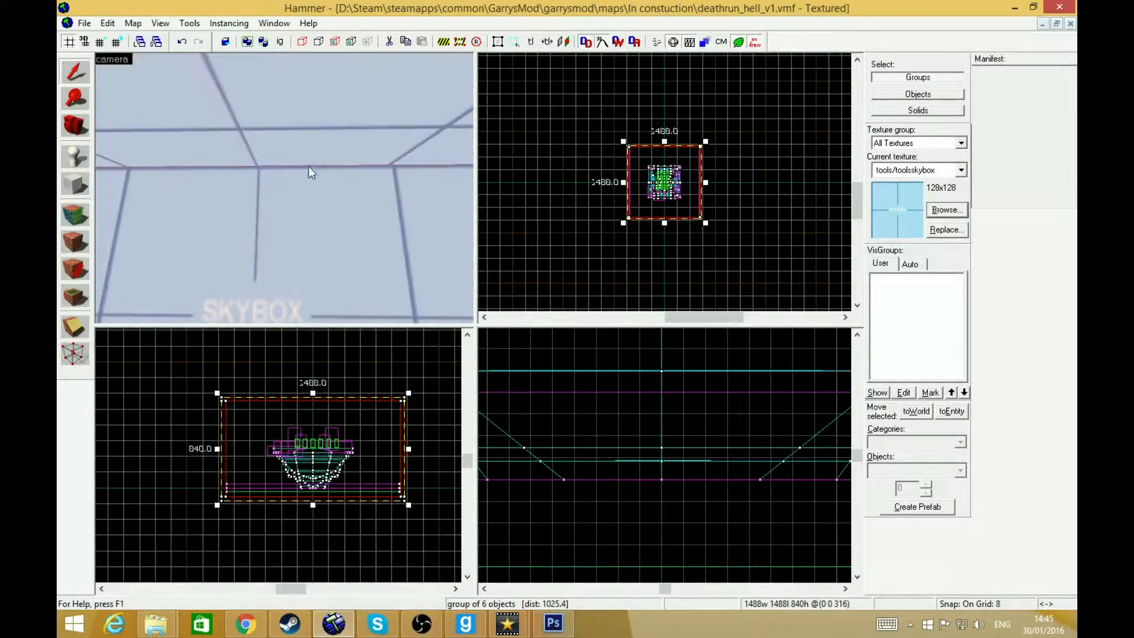
- Open the File menu after inspecting the hollow shell
{"action": "left_click", "coordinate": [84, 23]}
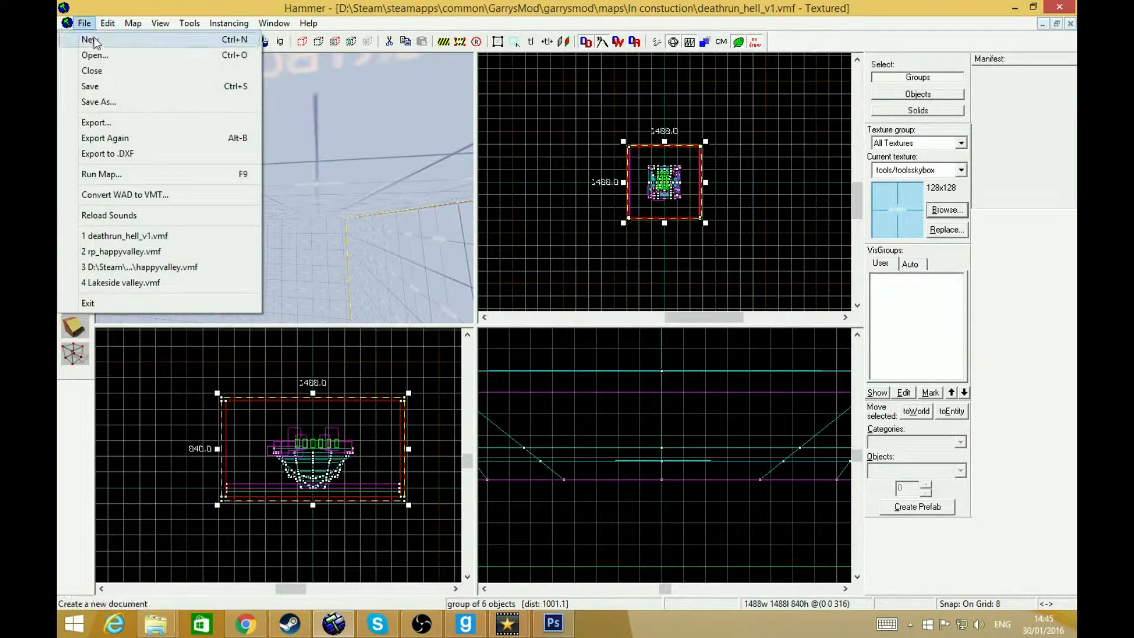